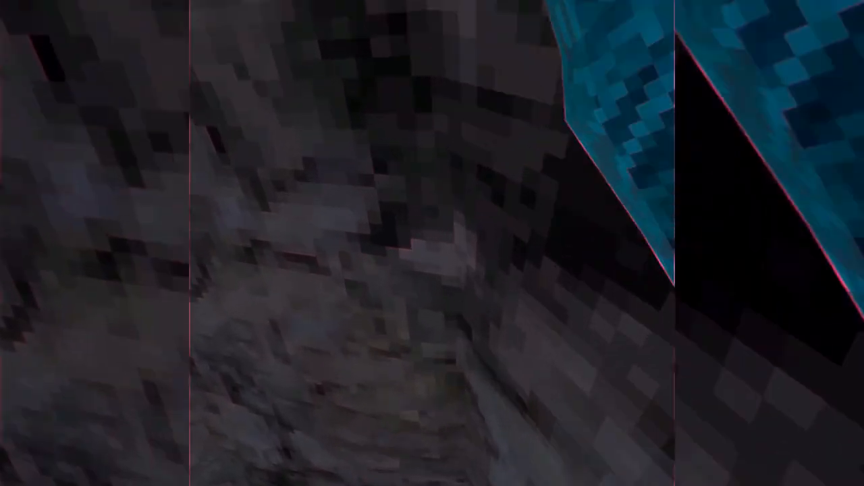
mouse_move(432, 243)
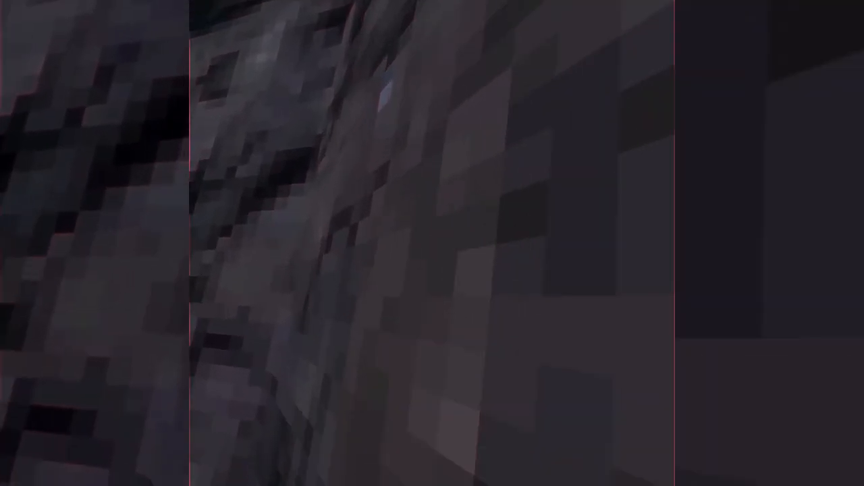